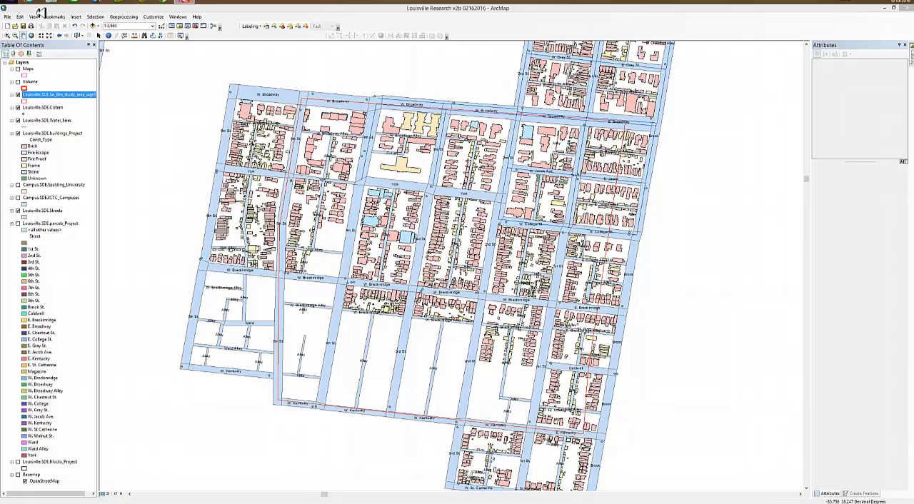
Switch the study-area map from Data View to Layout View
left_click(33, 16)
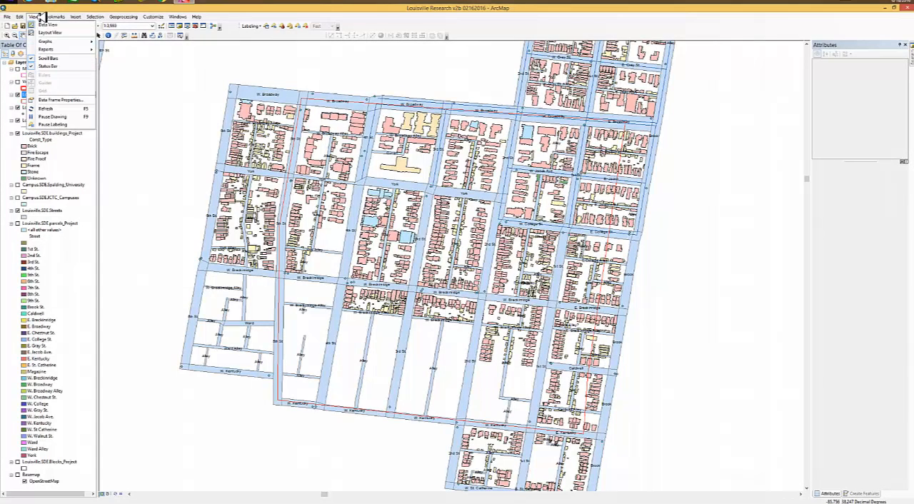
mouse_move(49, 25)
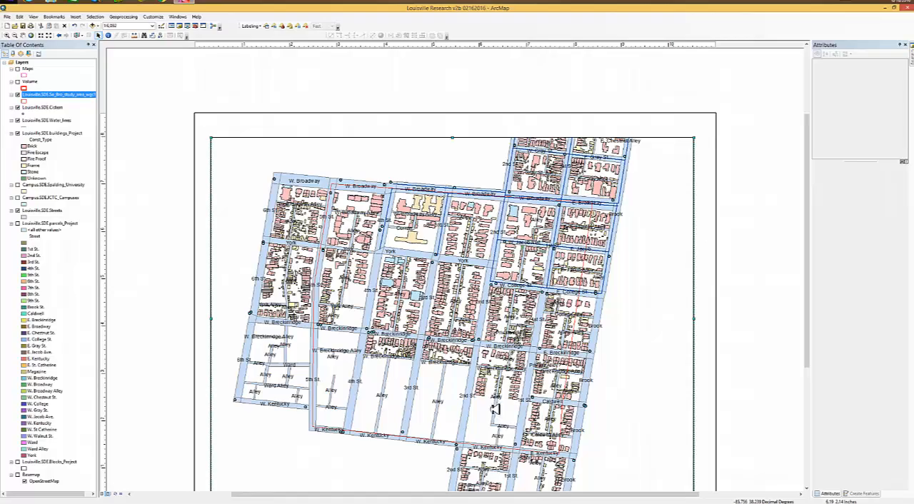
mouse_move(134, 111)
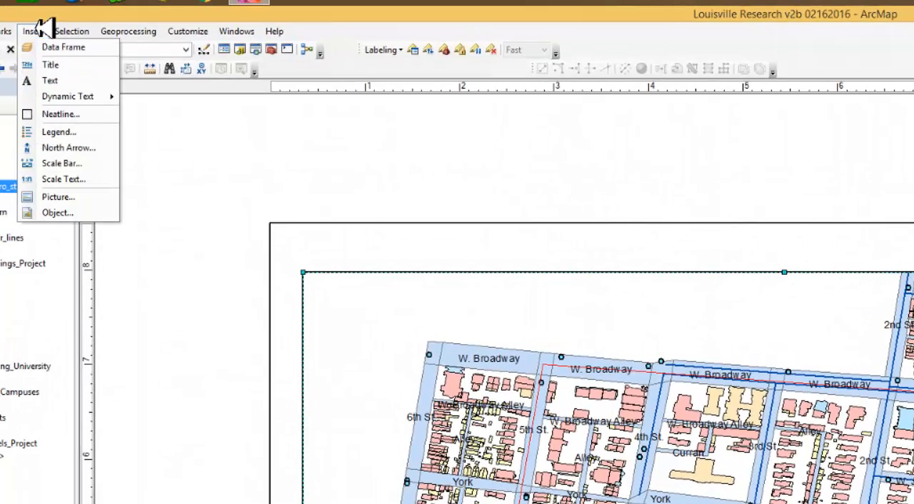
mouse_move(50, 65)
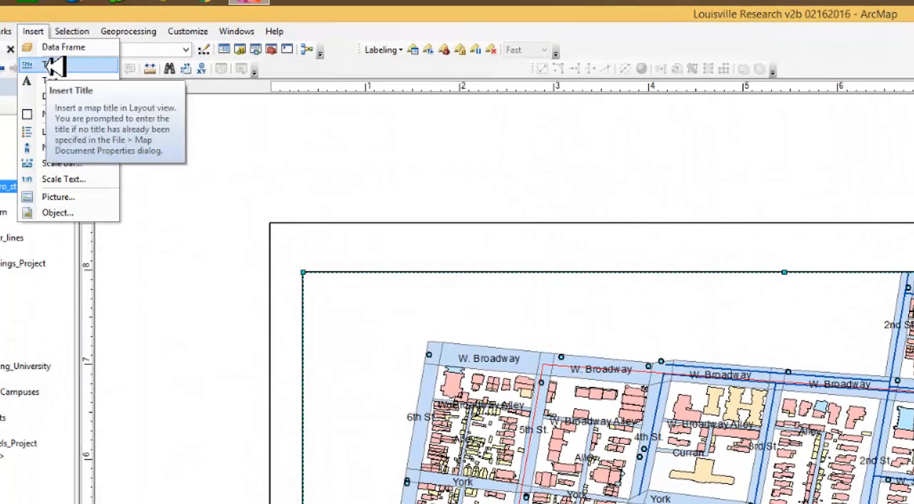
Insert the layout title 'South of Broadway, Based on 1905 Sanborn Maps'
left_click(48, 64)
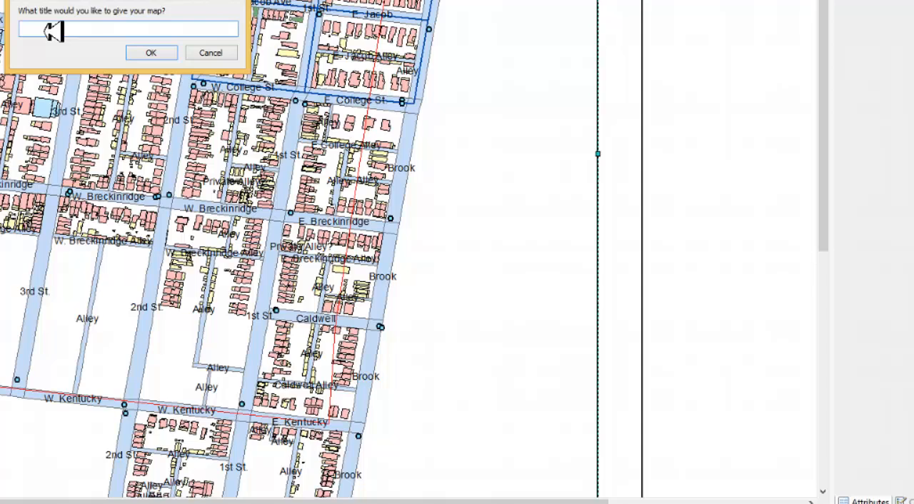
type("SOuth")
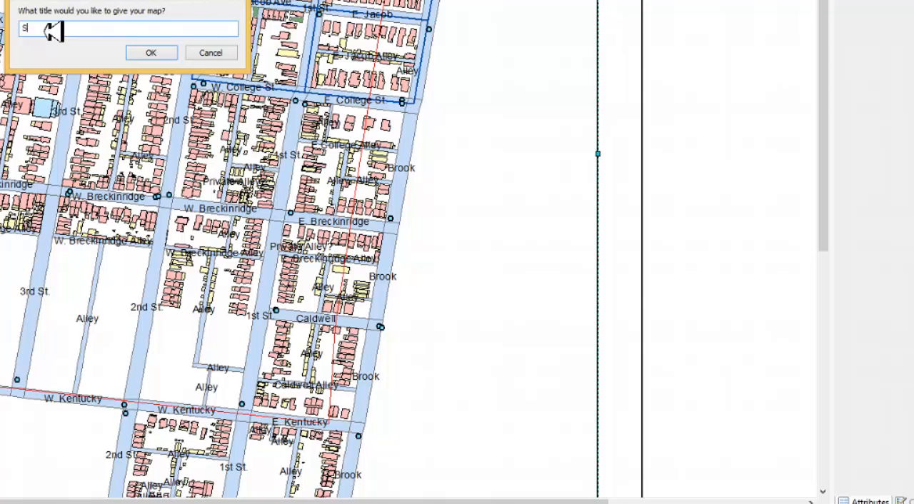
type("outh Broadway,")
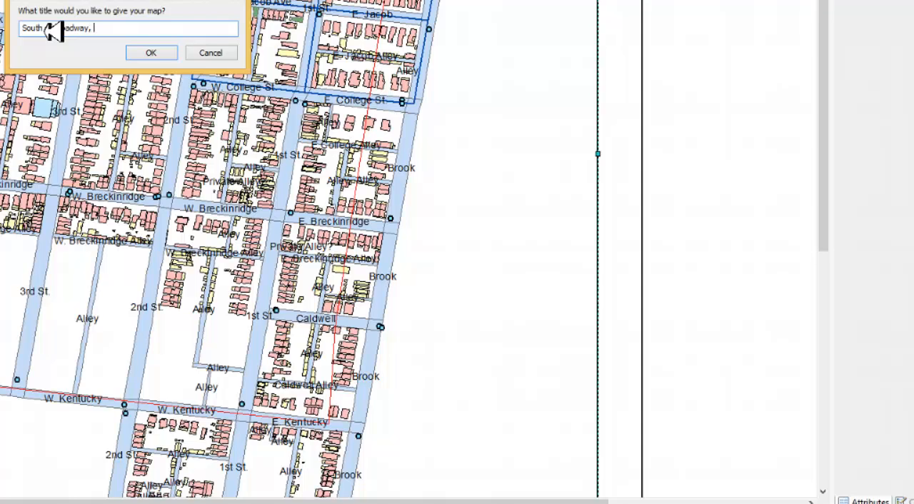
type("Based o")
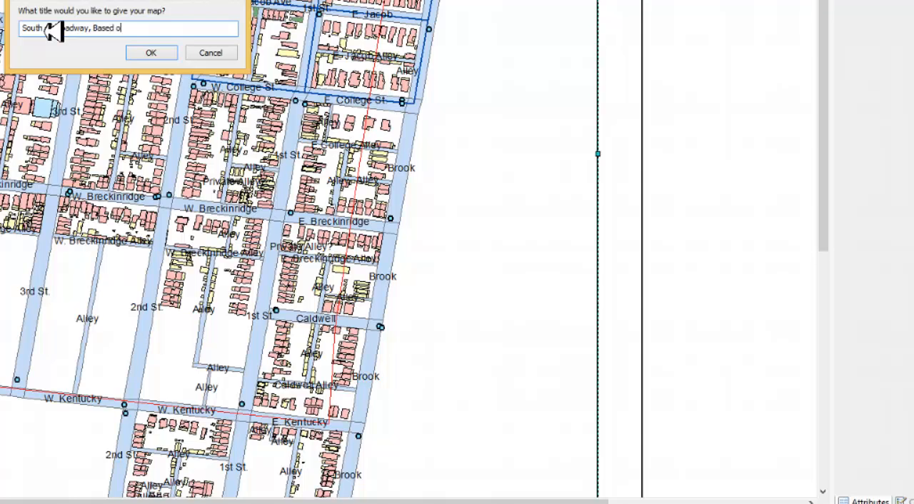
type("1905")
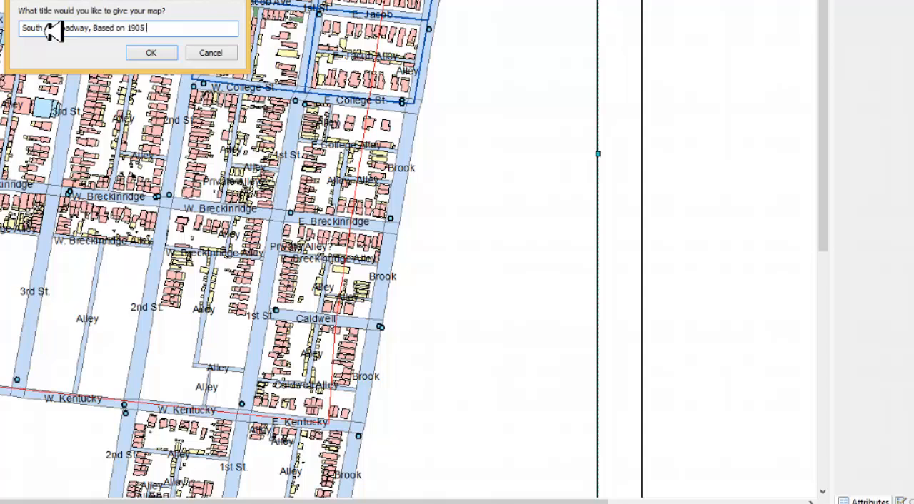
type("Sanborn Maps")
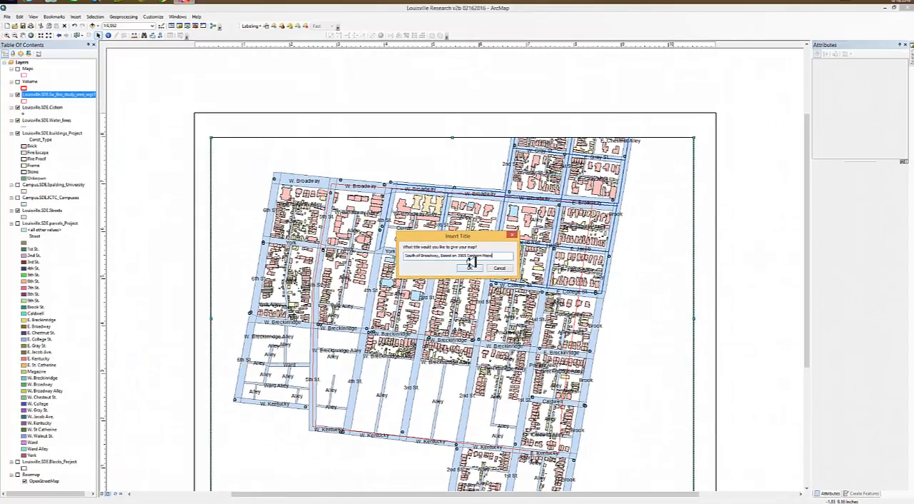
left_click(467, 268)
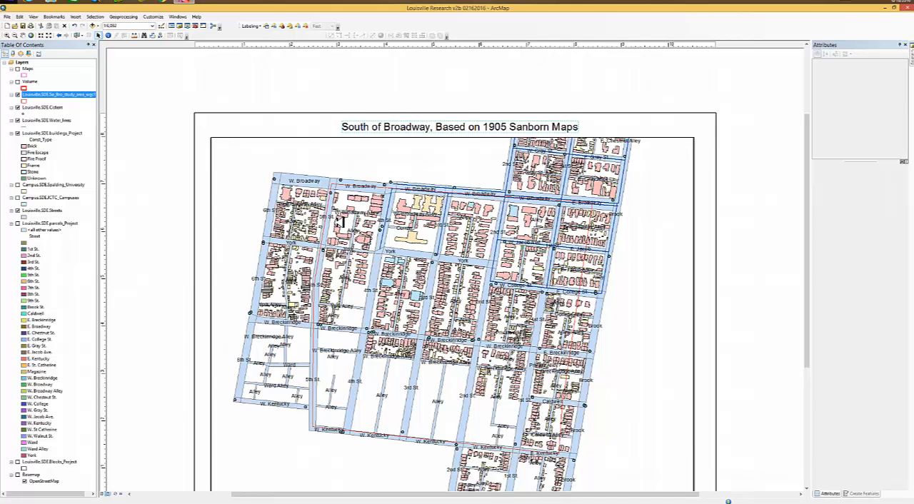
mouse_move(320, 221)
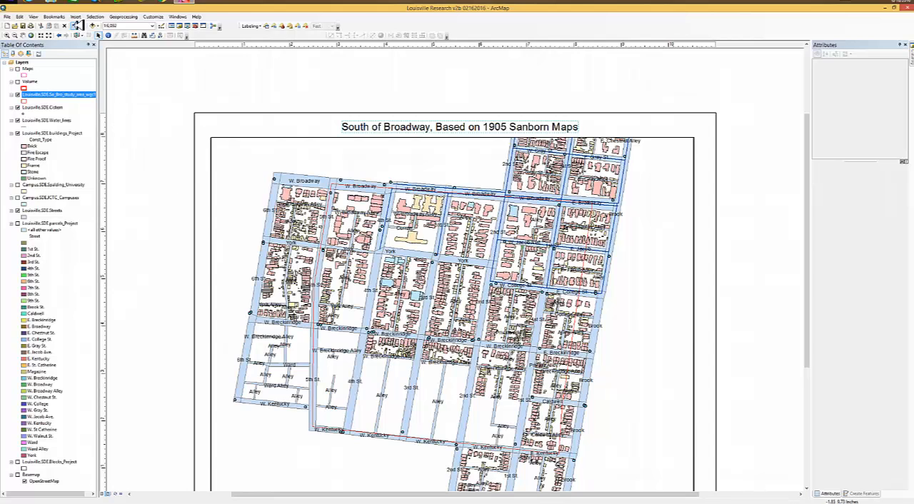
Insert a compass-rose ESRI north arrow onto the layout
left_click(74, 16)
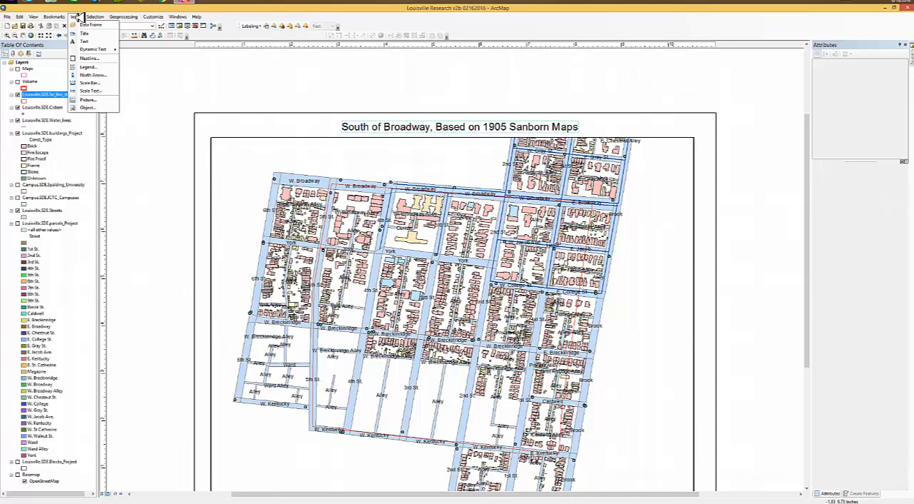
mouse_move(91, 75)
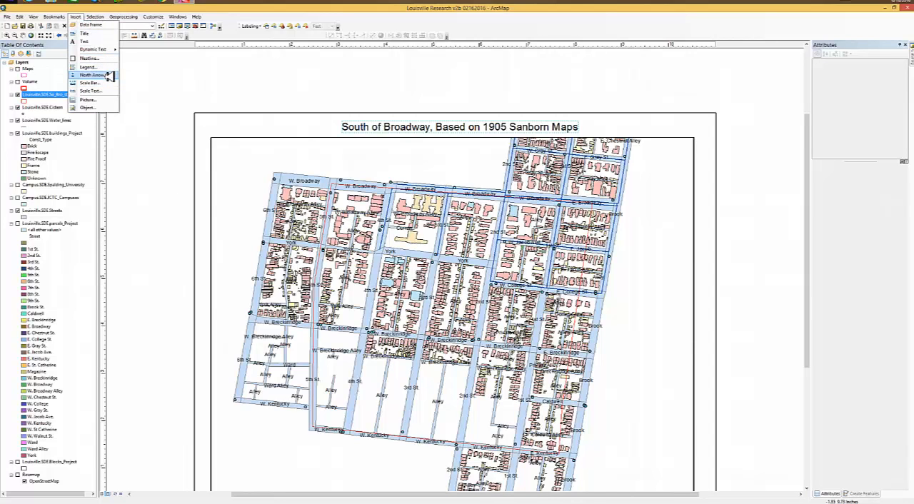
left_click(93, 75)
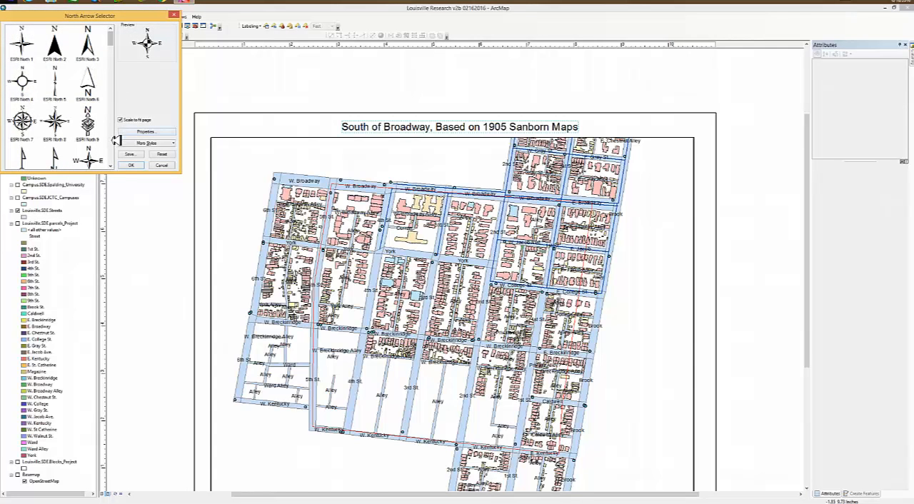
scroll("down", 3)
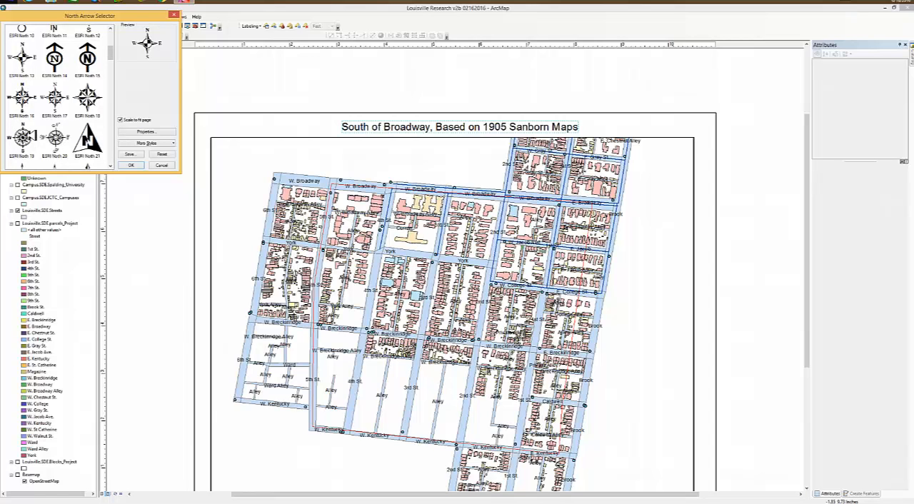
left_click(21, 137)
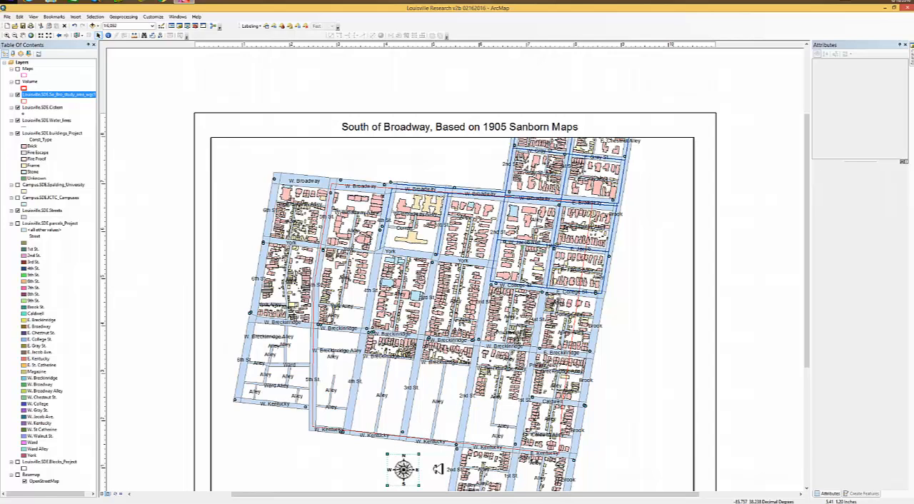
mouse_move(807, 338)
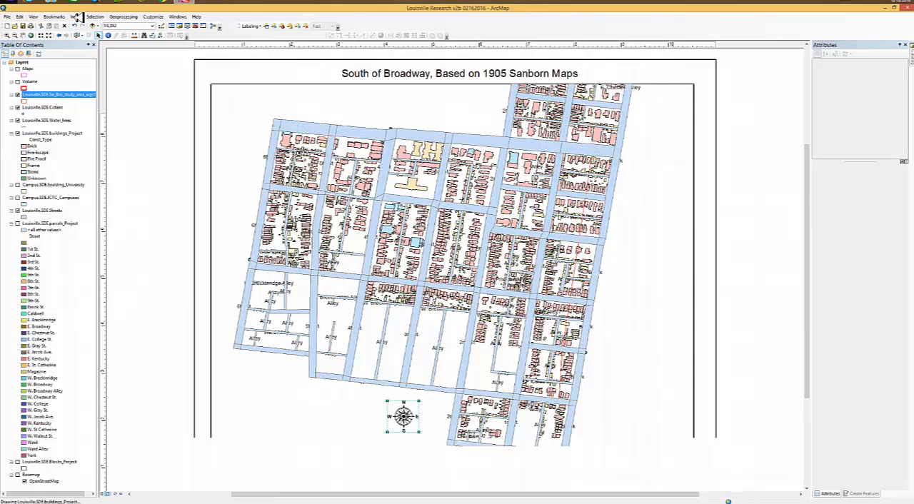
Insert a Scale Line 1 scale bar in miles beside the north arrow
left_click(75, 17)
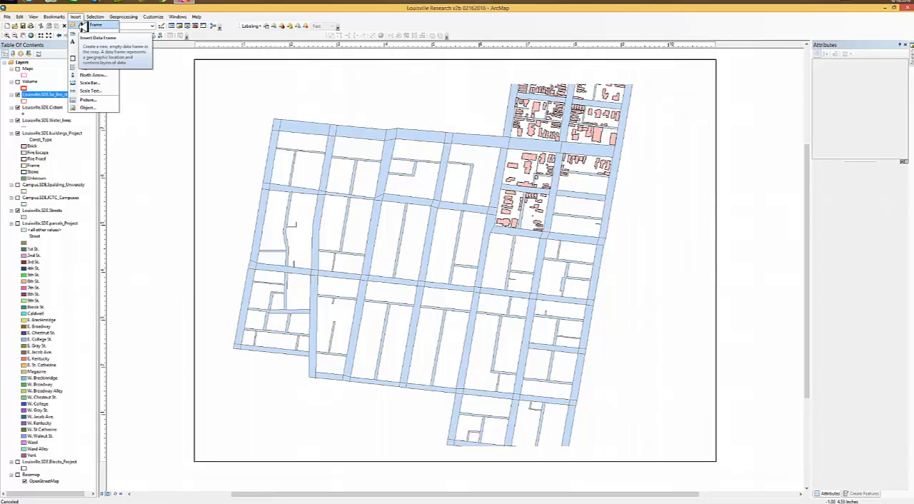
mouse_move(90, 82)
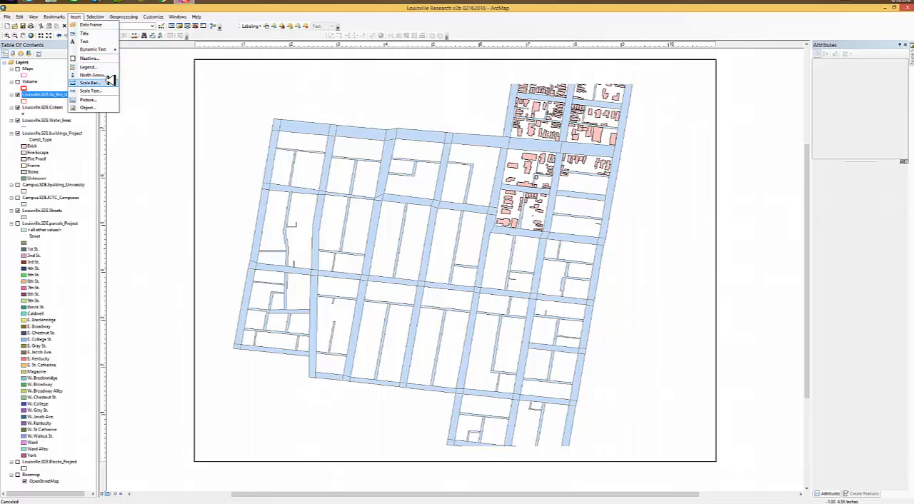
left_click(89, 82)
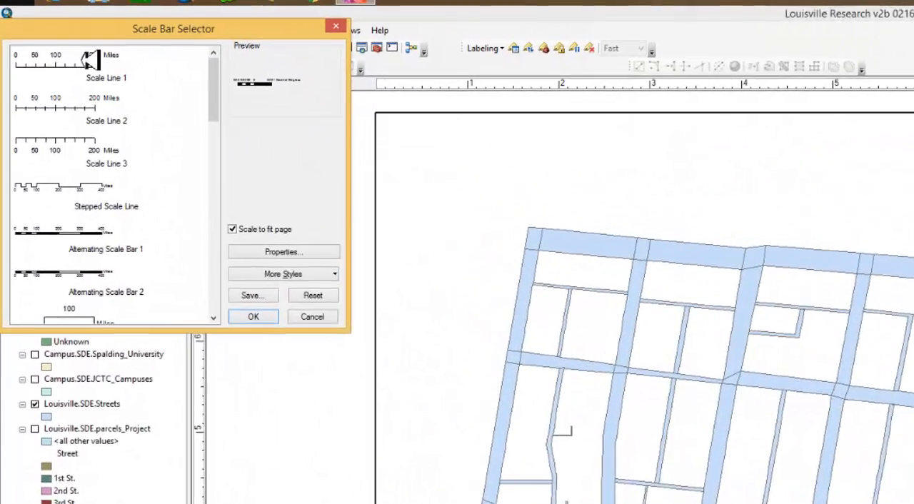
left_click(106, 64)
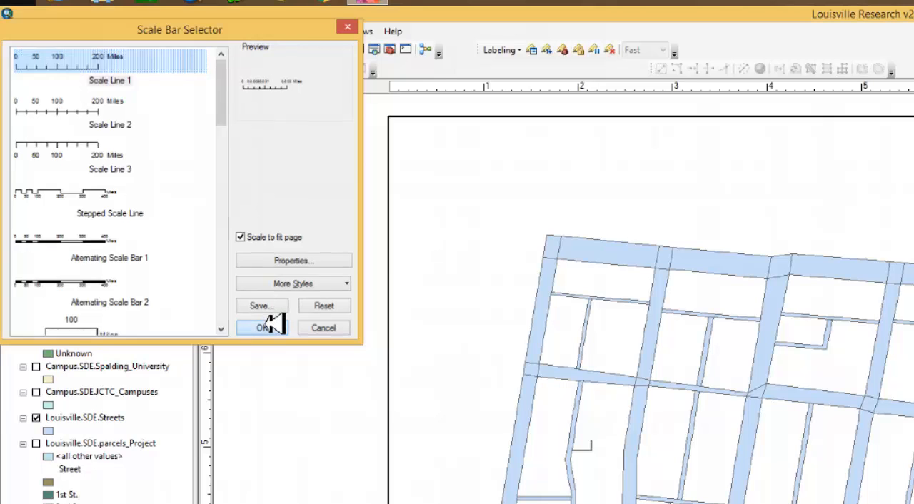
left_click(262, 328)
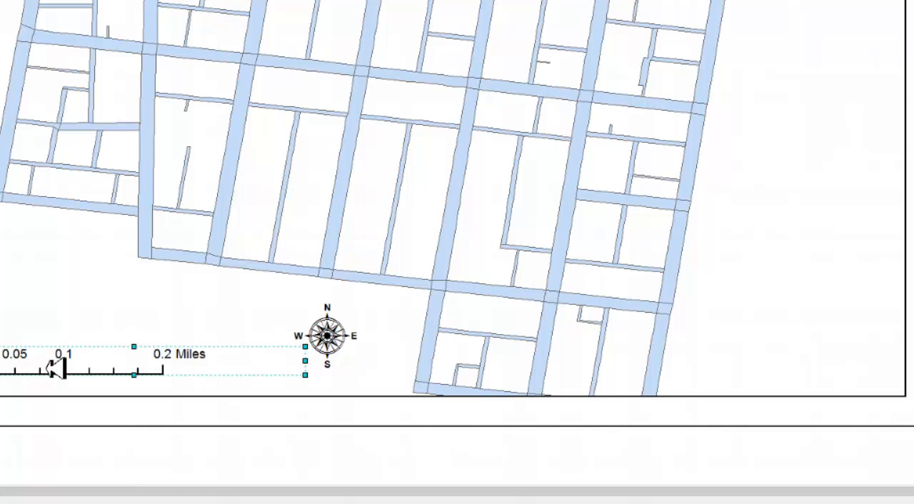
mouse_move(503, 7)
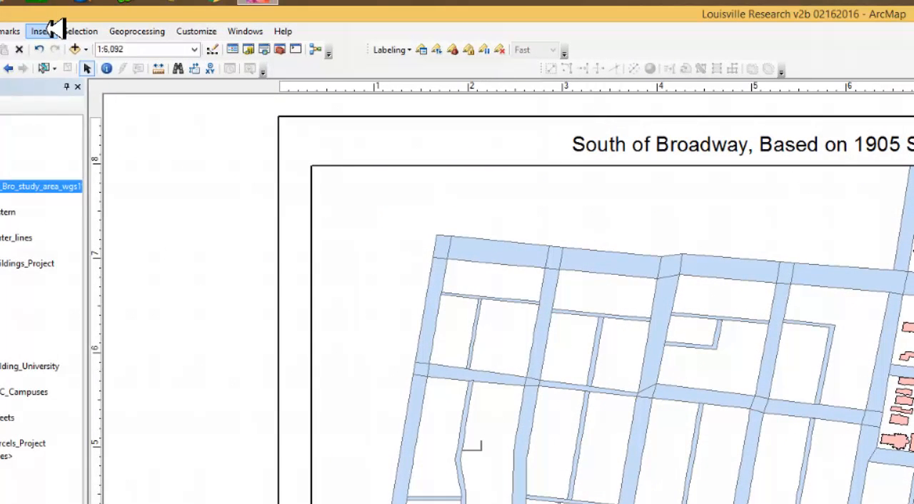
left_click(41, 30)
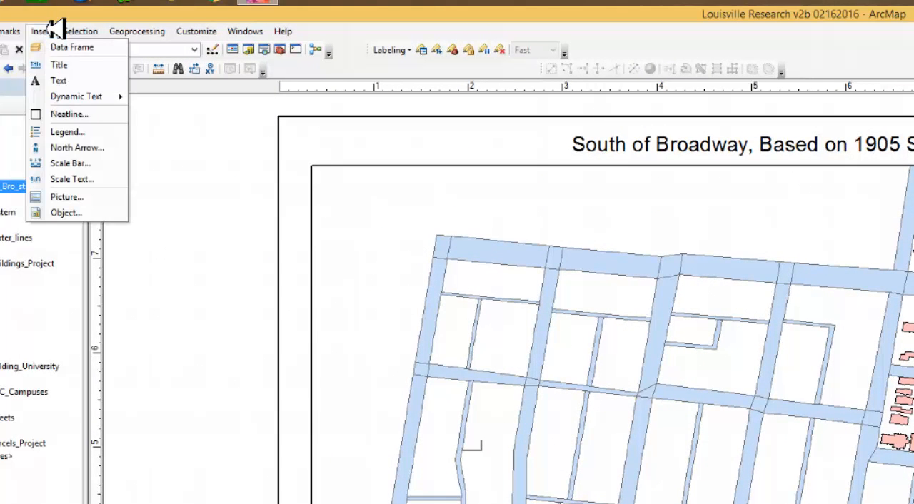
mouse_move(59, 80)
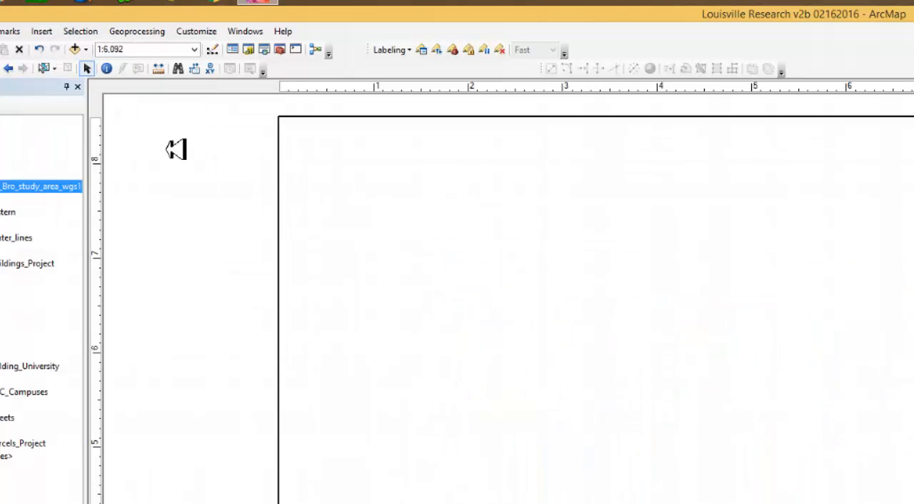
mouse_move(575, 411)
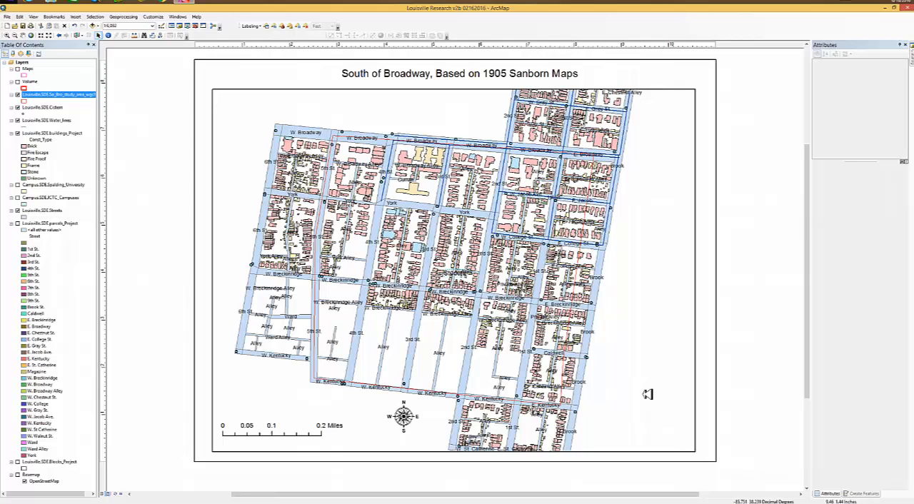
mouse_move(636, 385)
type("Studen")
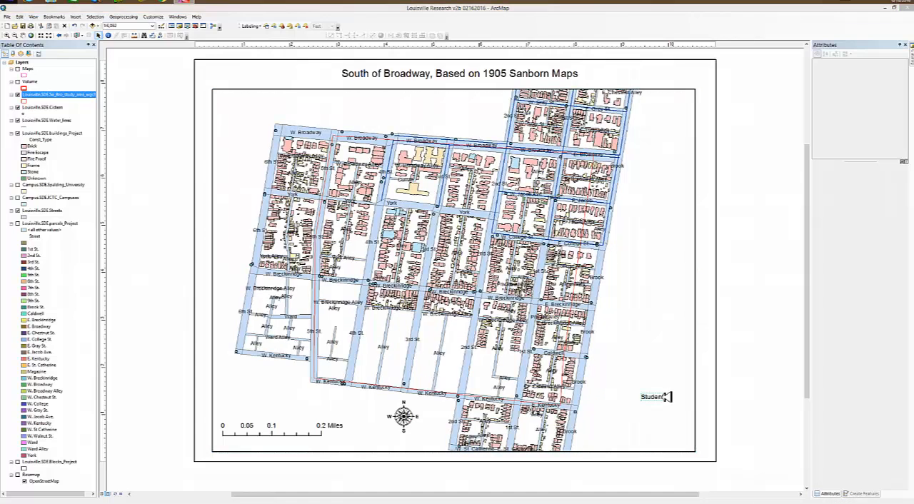
Fill the text block with the student name, KCTCS, email and June, 2016
double_click(651, 396)
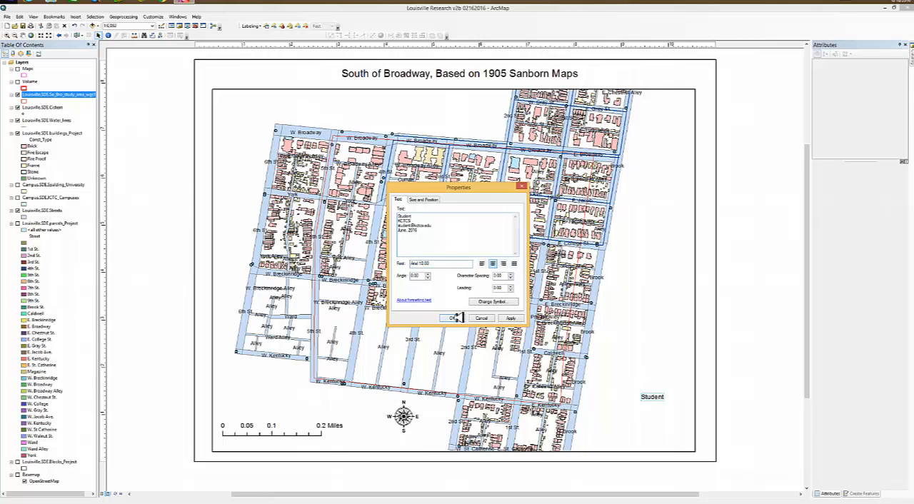
left_click(460, 318)
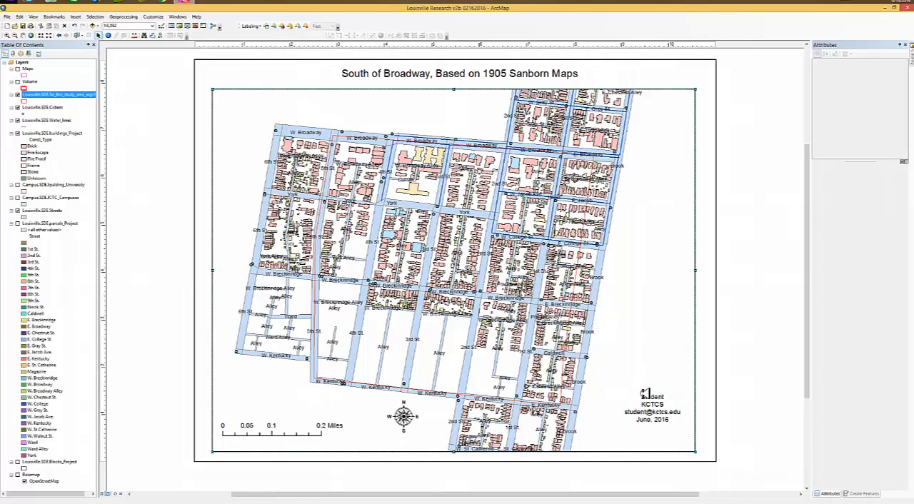
Drag the student text block into the bottom-right corner beside the scale bar
left_click(652, 407)
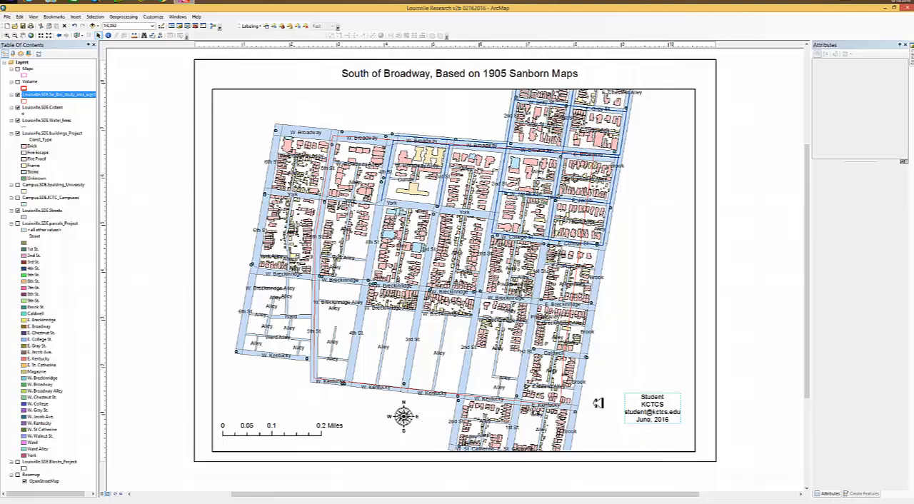
left_click_drag(652, 407, 657, 425)
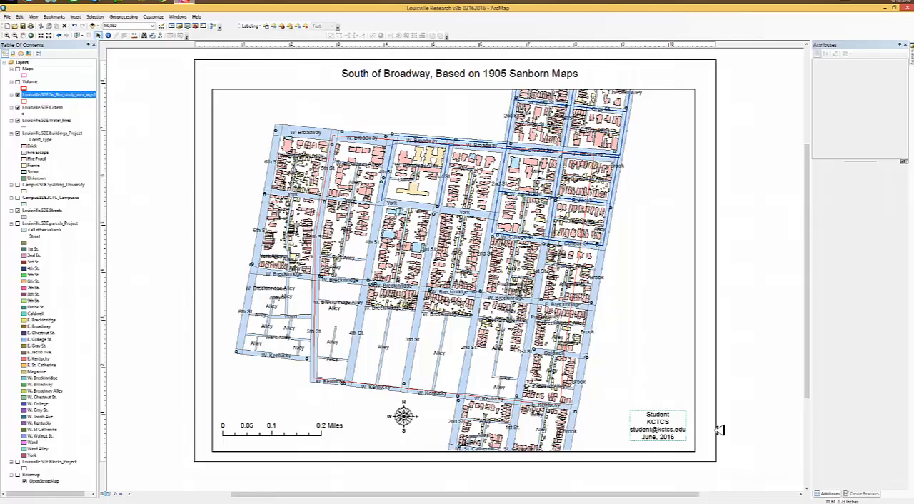
mouse_move(487, 81)
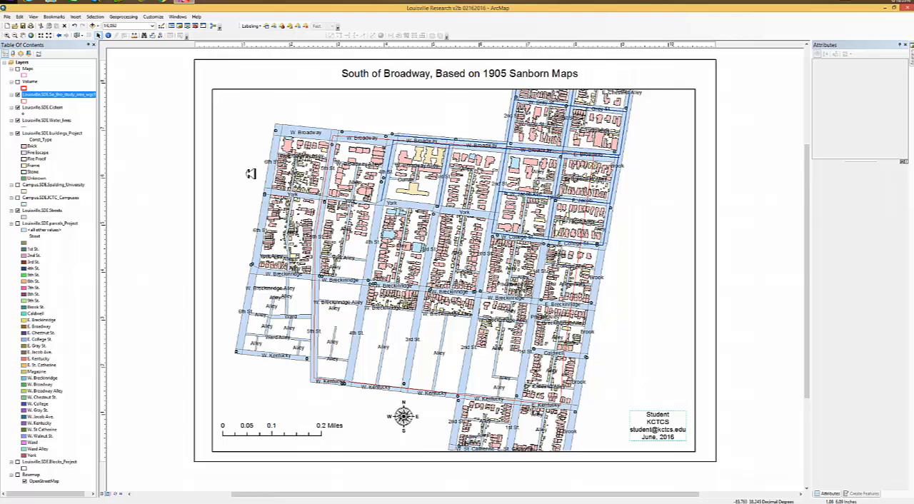
mouse_move(540, 259)
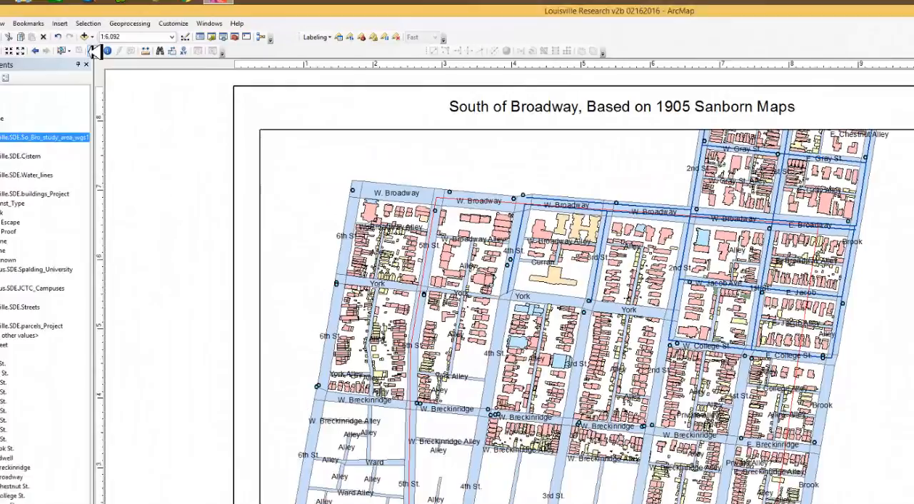
Start a legend keeping the five default map layers as legend items
left_click(60, 23)
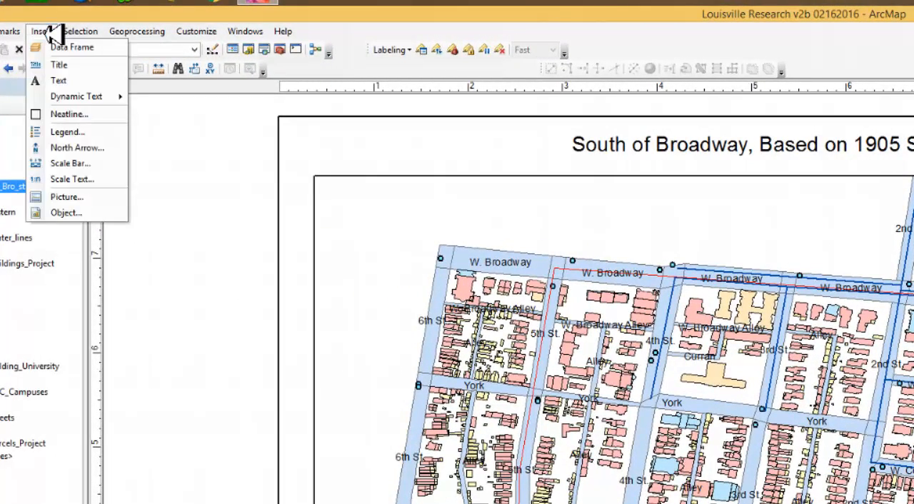
left_click(67, 131)
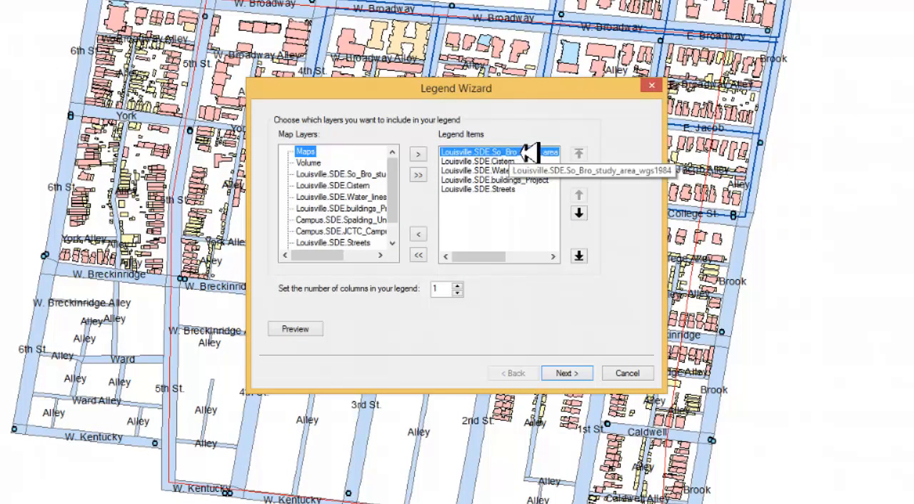
mouse_move(521, 156)
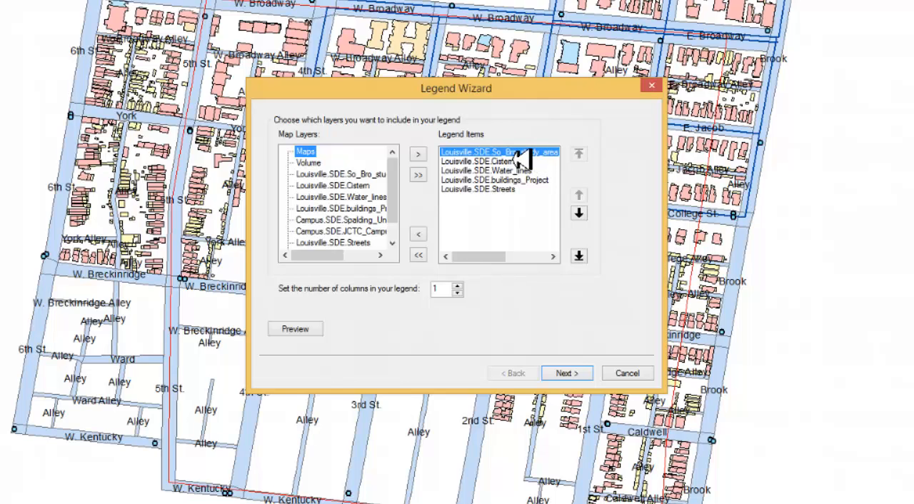
mouse_move(521, 171)
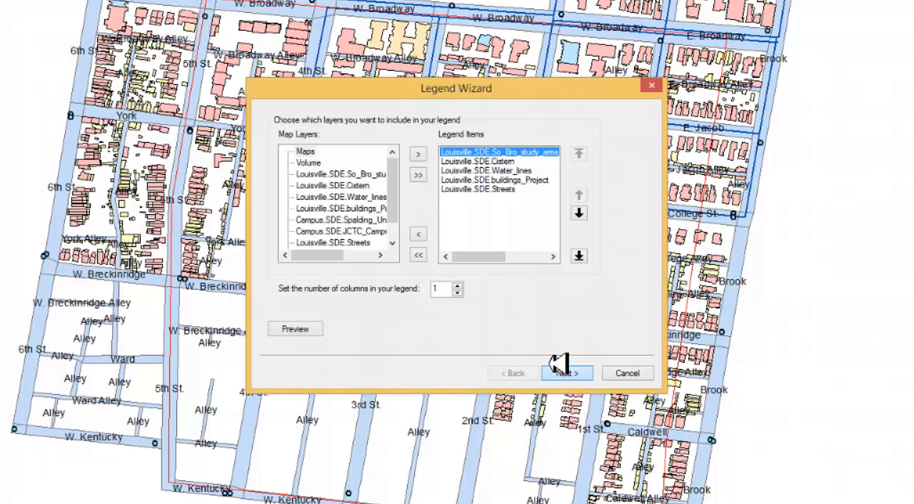
left_click(566, 373)
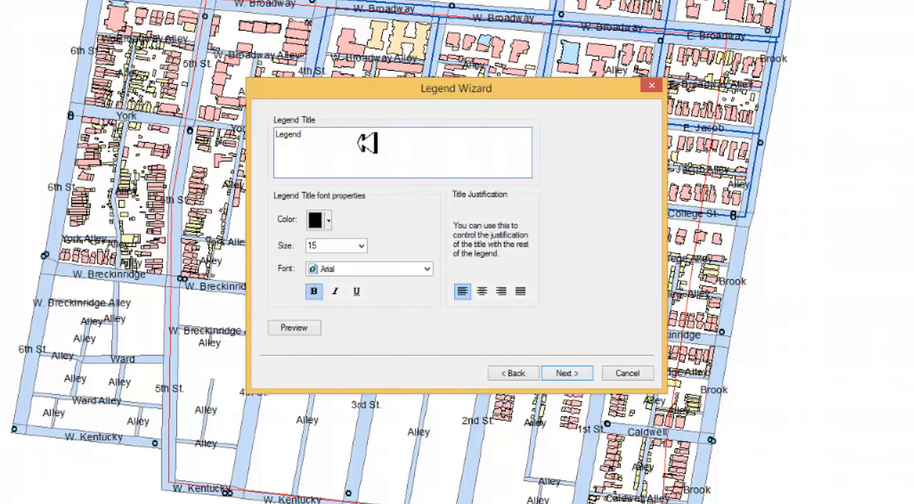
Keep the default legend title, set a pale orange frame background, and finish the legend
left_click(566, 372)
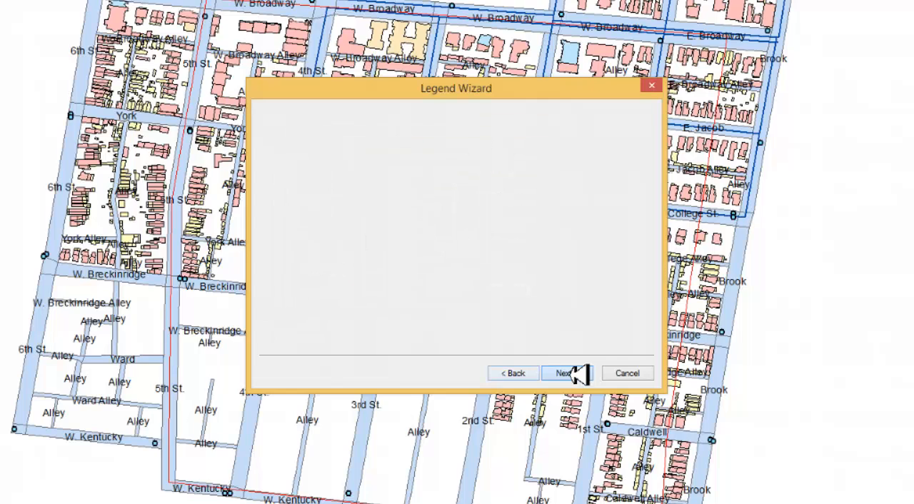
left_click(563, 372)
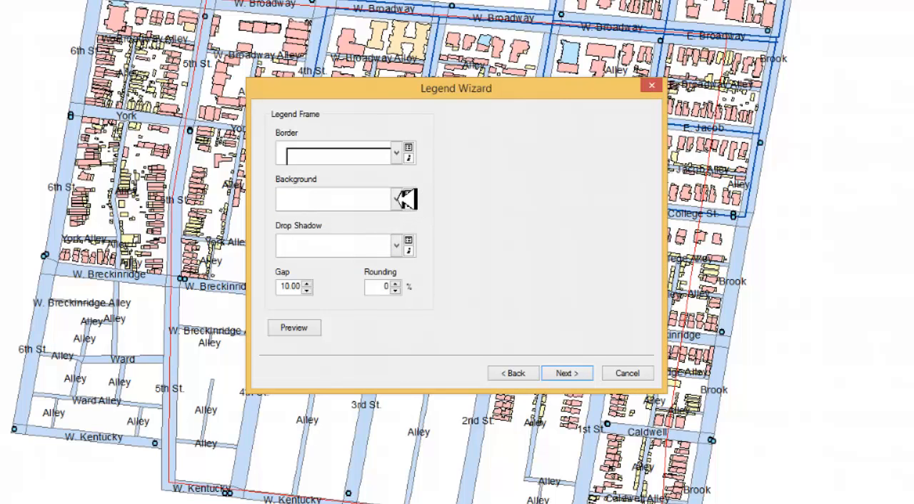
left_click(396, 198)
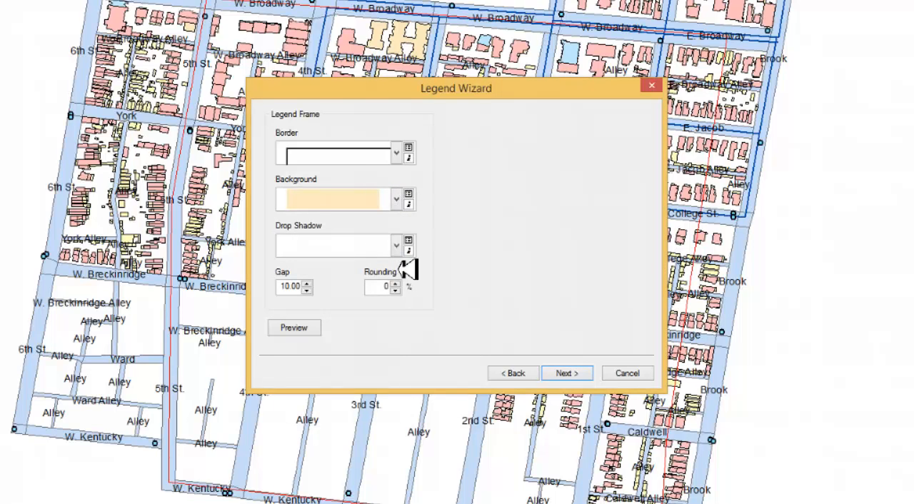
left_click(566, 373)
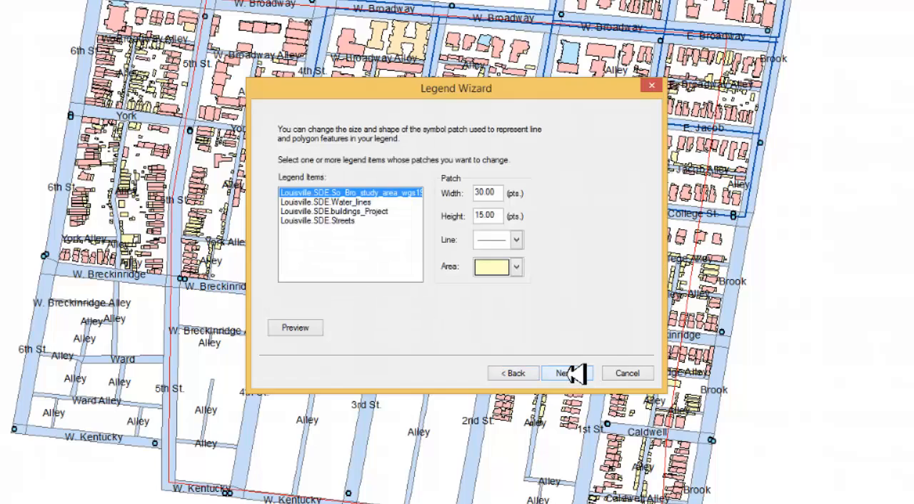
left_click(564, 373)
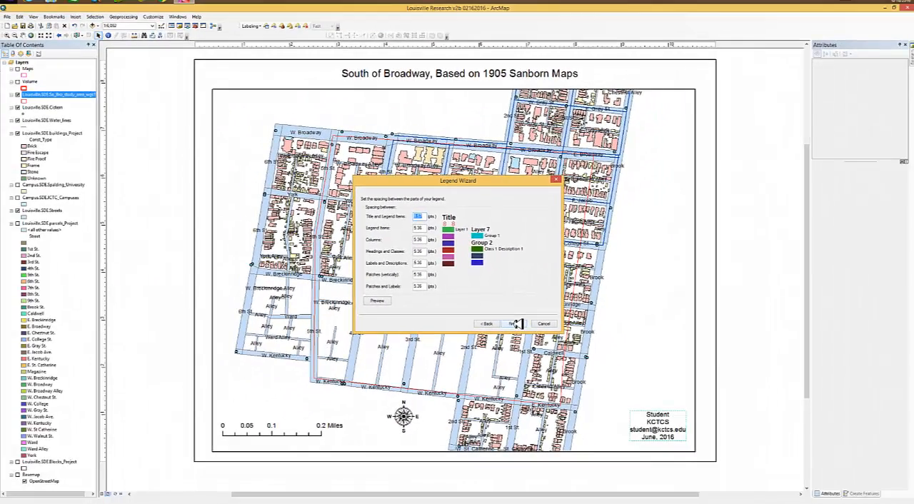
left_click(513, 323)
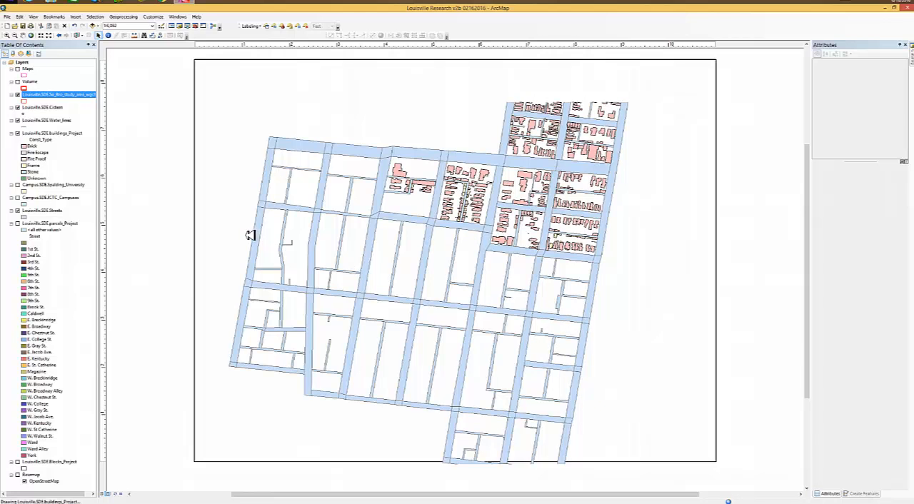
mouse_move(670, 294)
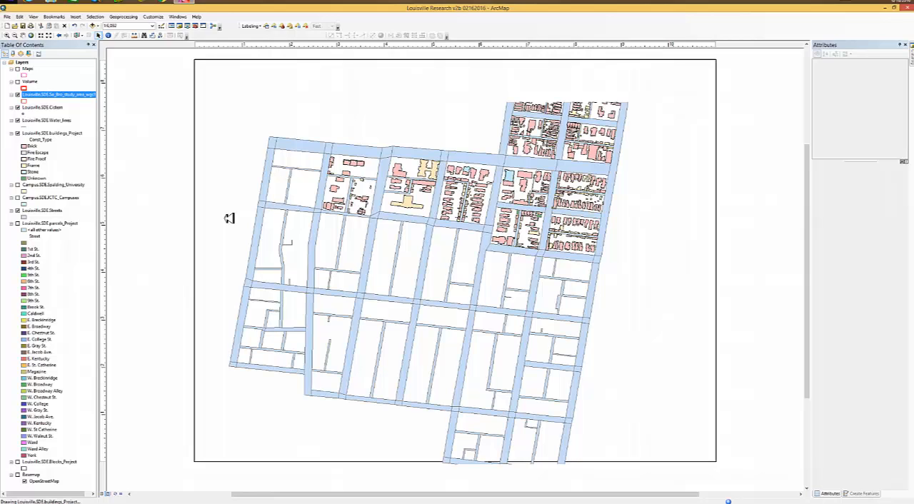
mouse_move(334, 269)
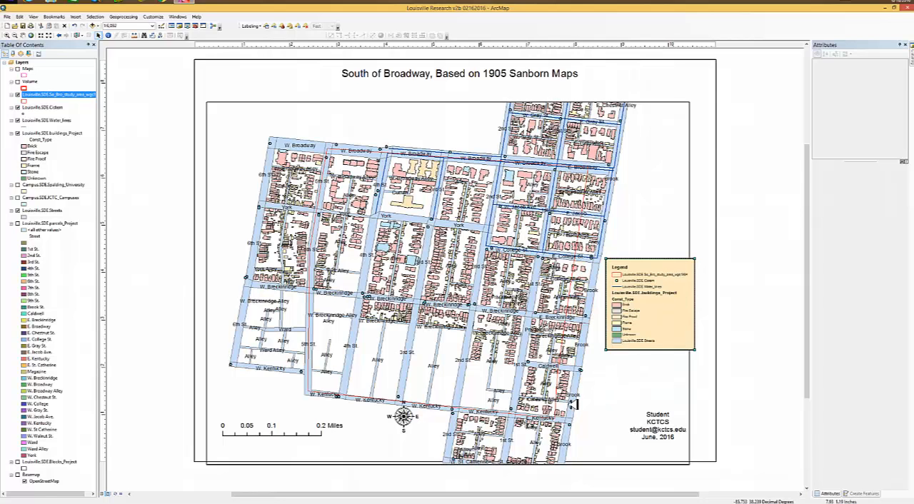
mouse_move(434, 349)
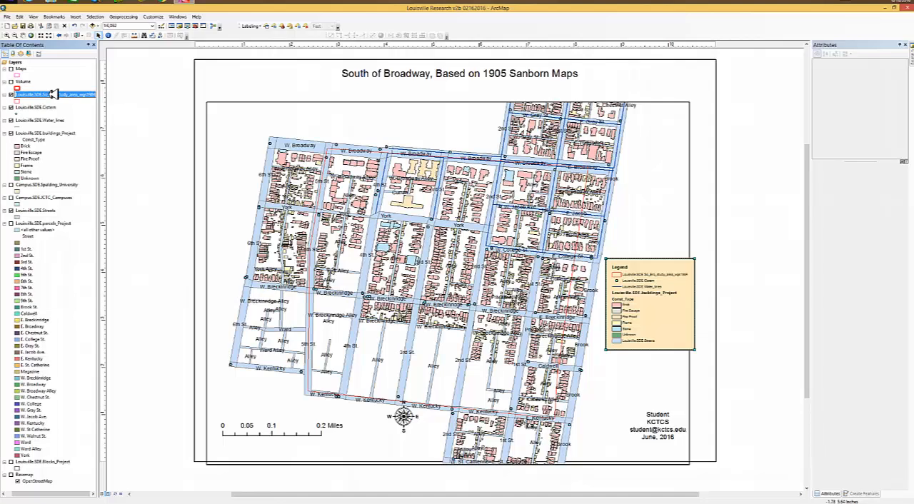
Rename the Table of Contents layers So Bro, Cistern, Water_lines and Buildings
double_click(43, 94)
type("So Bro")
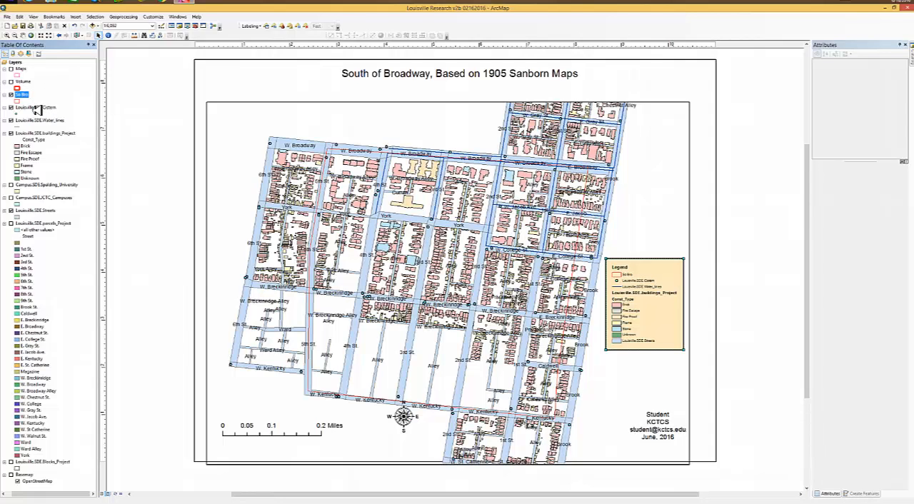
left_click(36, 107)
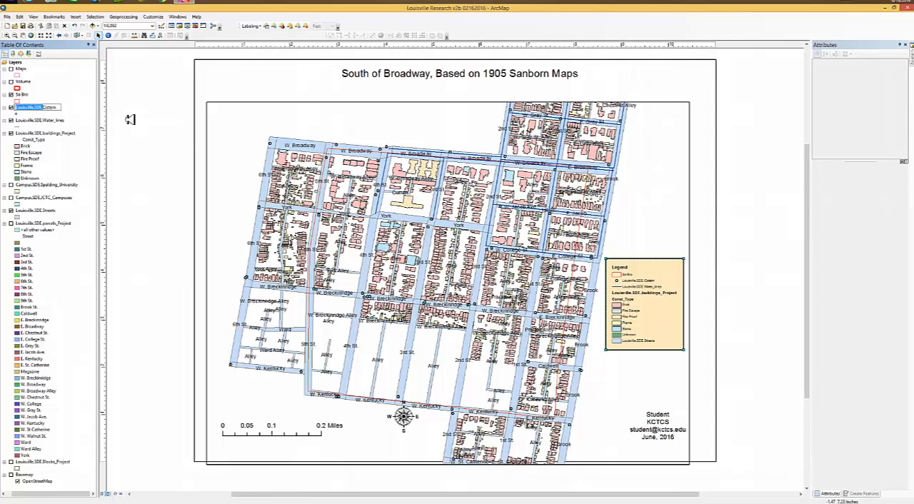
double_click(36, 106)
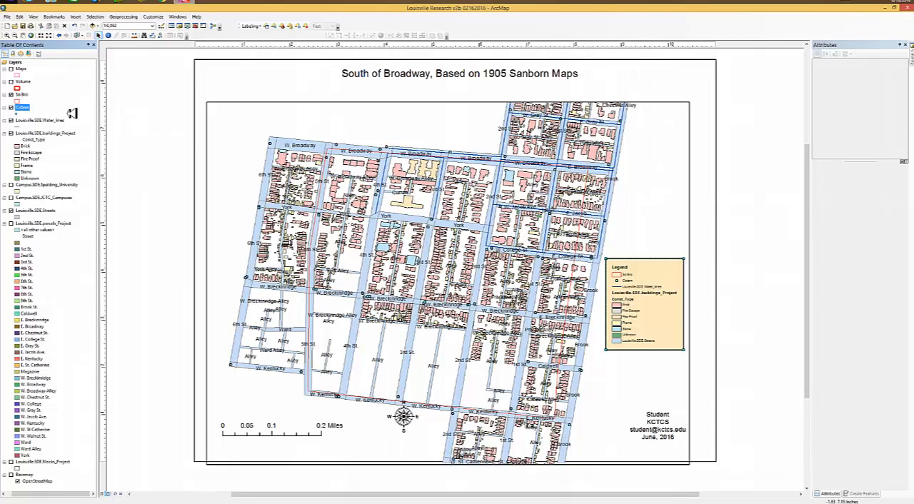
left_click(39, 120)
type("Water_lines")
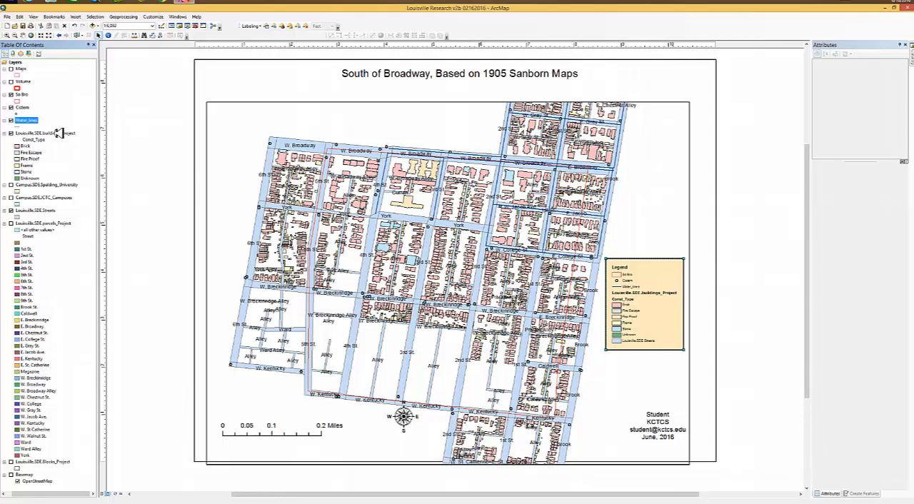
left_click(36, 133)
type("Buildings")
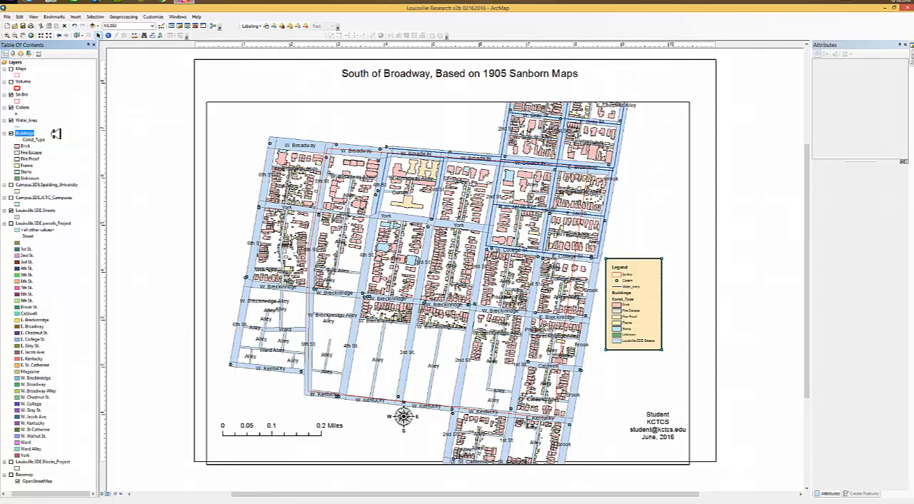
mouse_move(46, 196)
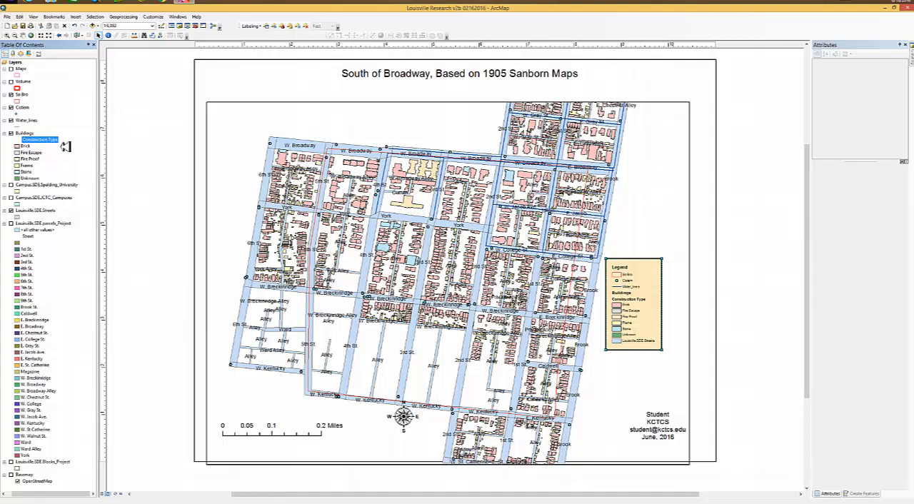
mouse_move(45, 210)
type("Streets")
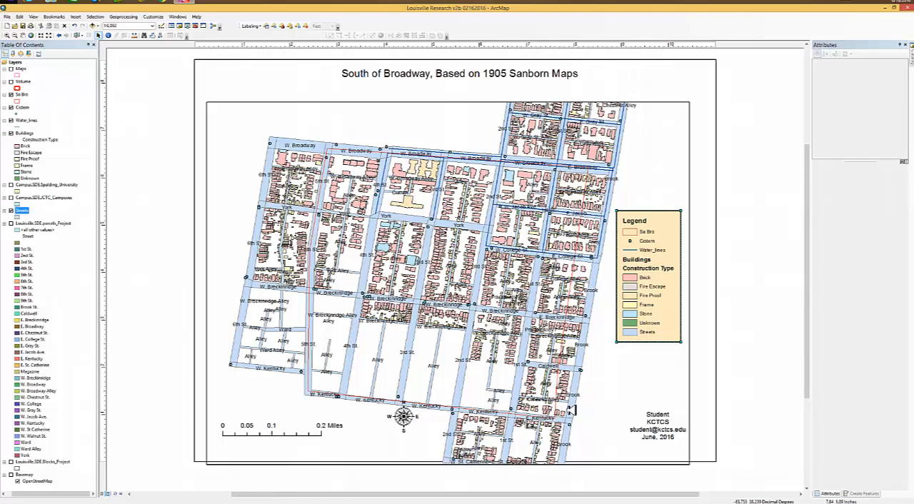
mouse_move(571, 410)
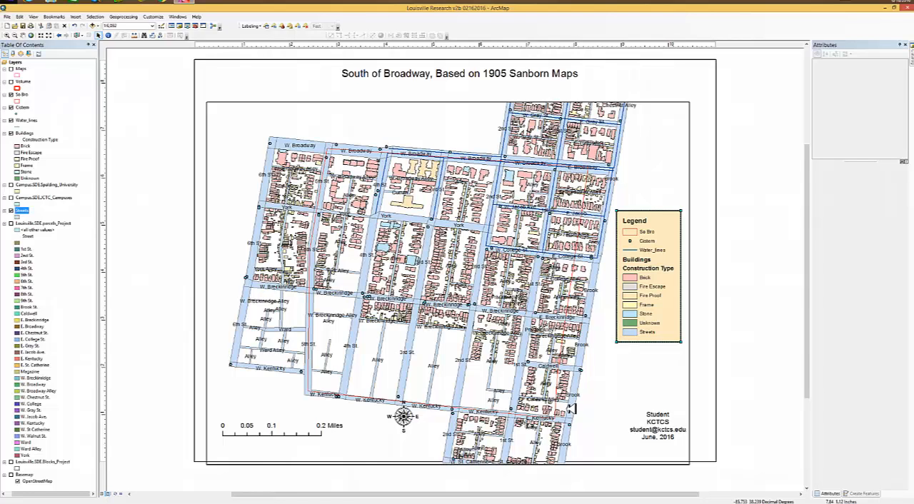
mouse_move(386, 420)
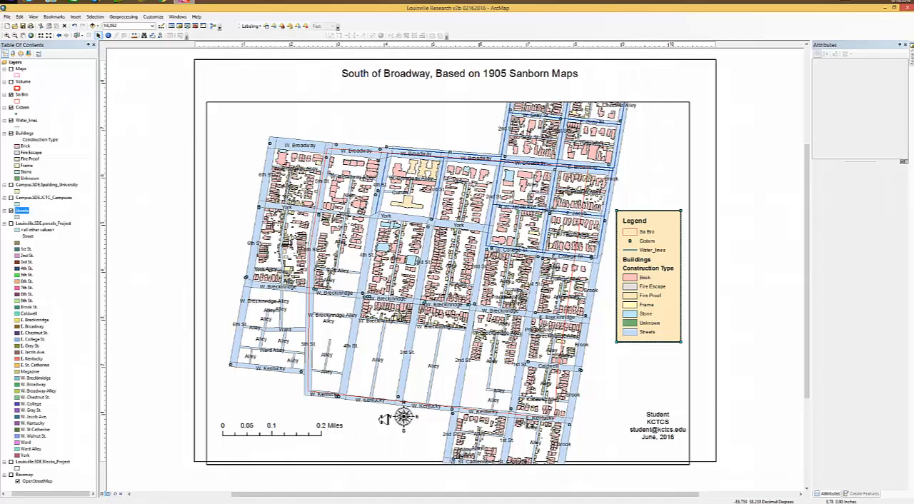